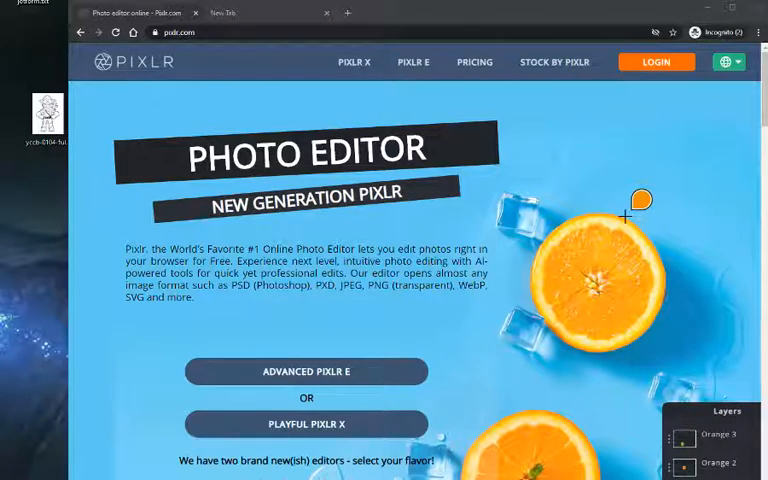
# Load the soldier line drawing into Pixlr E, pre-resized to Full HD (1484 × 1920).
pyautogui.click(413, 62)
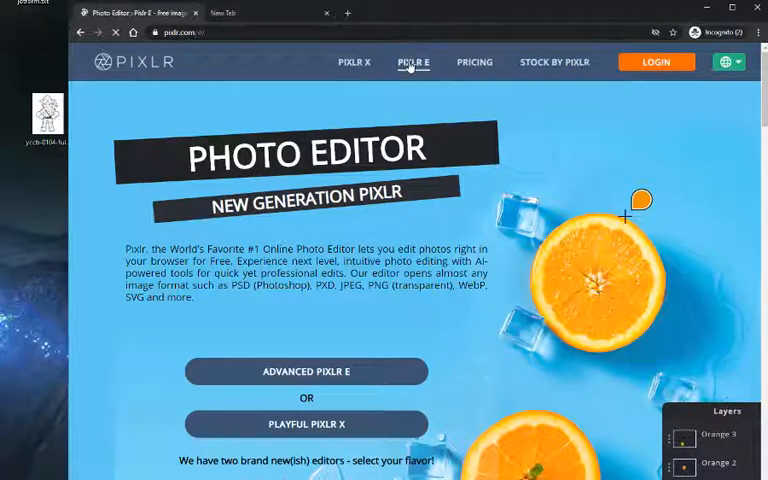
pyautogui.click(413, 61)
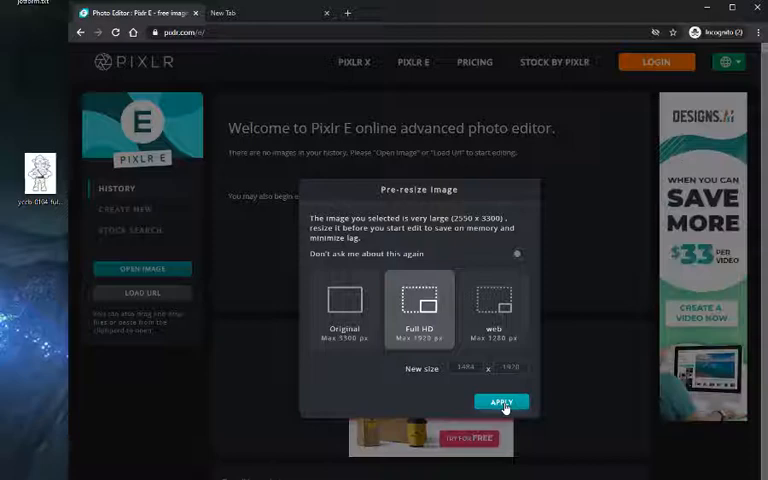
pyautogui.click(502, 401)
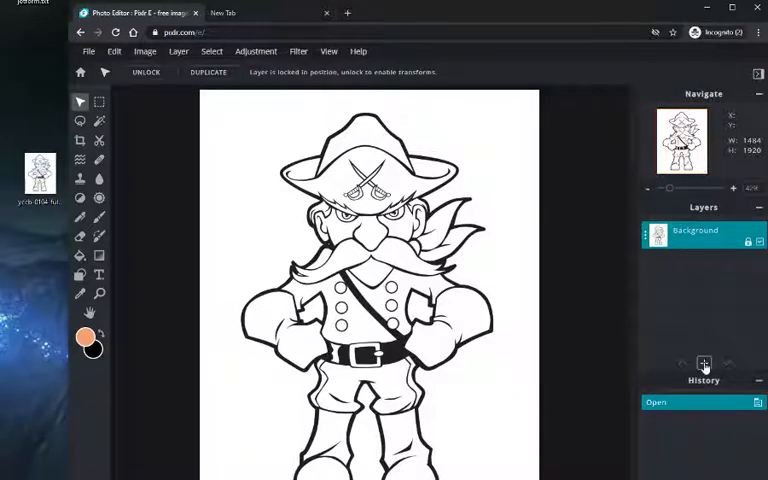
# Add an empty layer with Multiply blending and name it 'peach'.
pyautogui.click(704, 363)
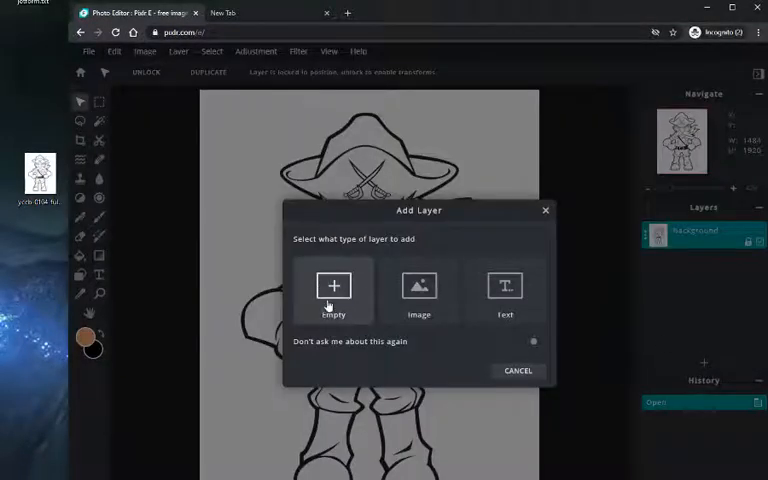
pyautogui.click(333, 290)
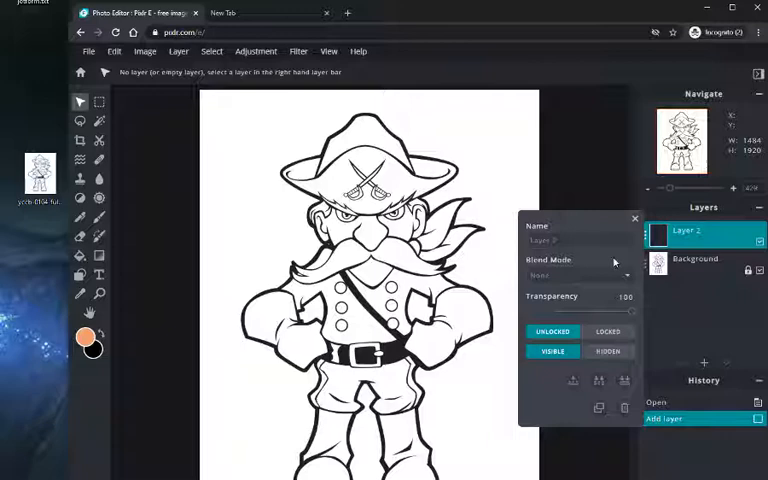
pyautogui.click(578, 275)
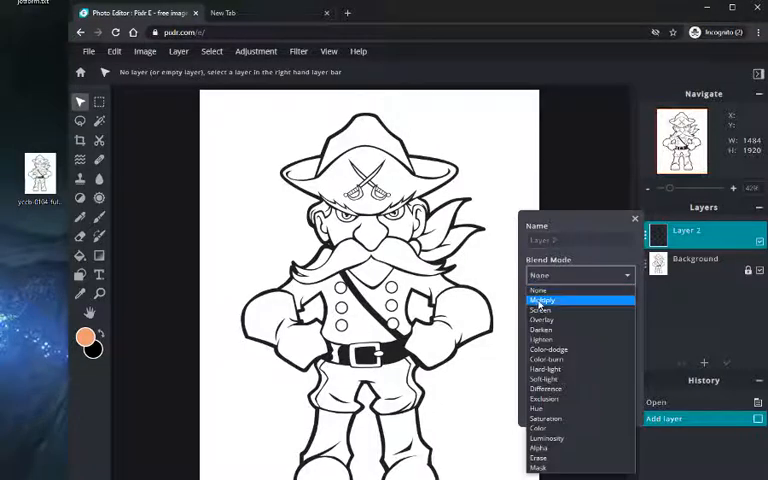
pyautogui.click(542, 299)
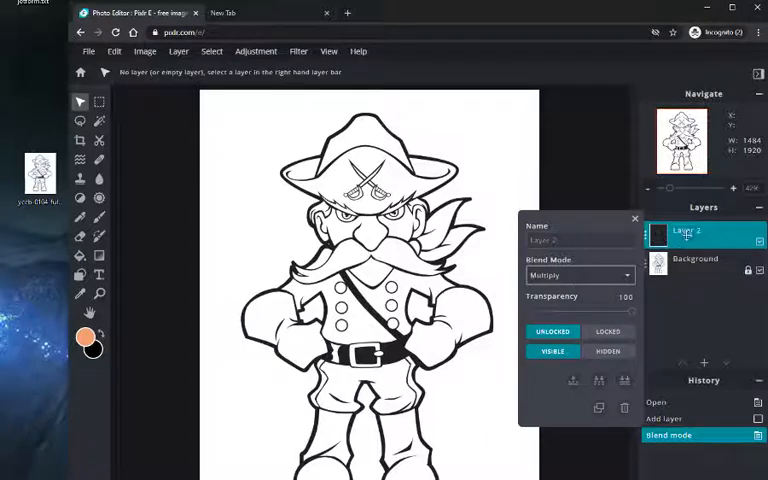
pyautogui.click(580, 240)
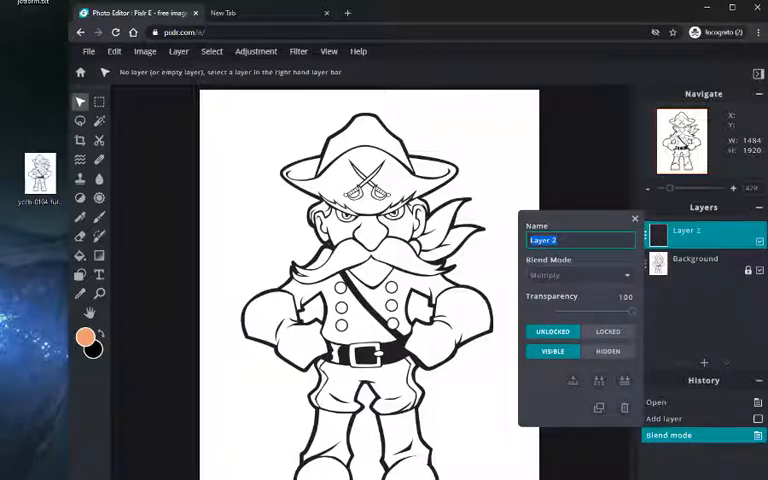
pyautogui.write('peach')
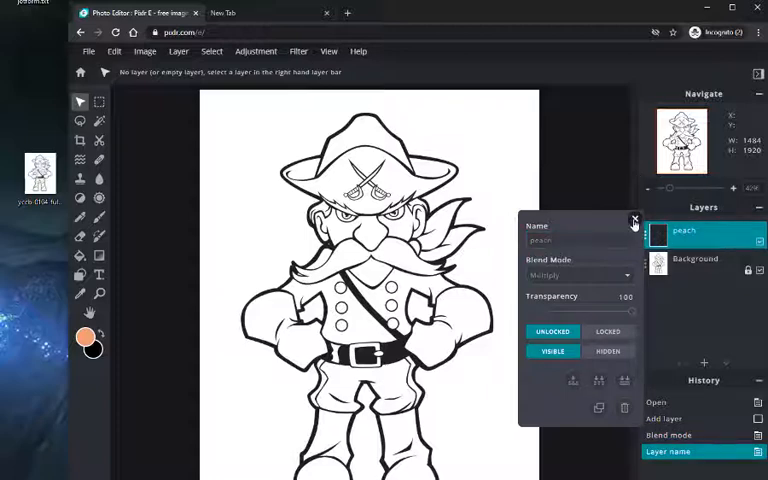
pyautogui.click(633, 219)
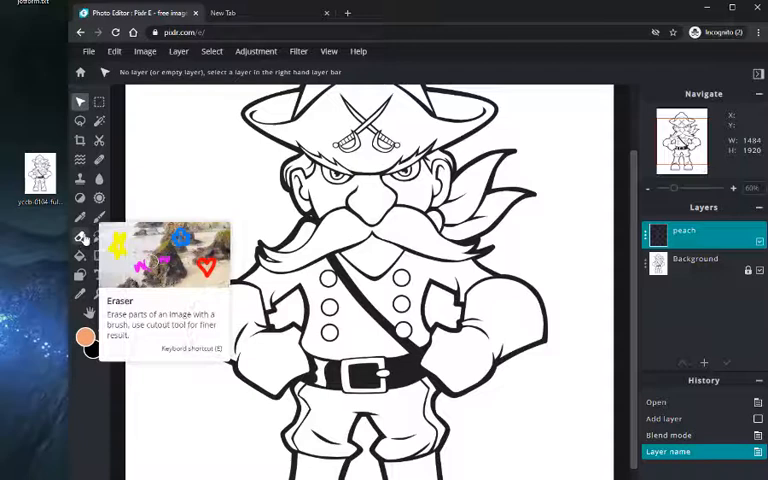
pyautogui.moveTo(85, 337)
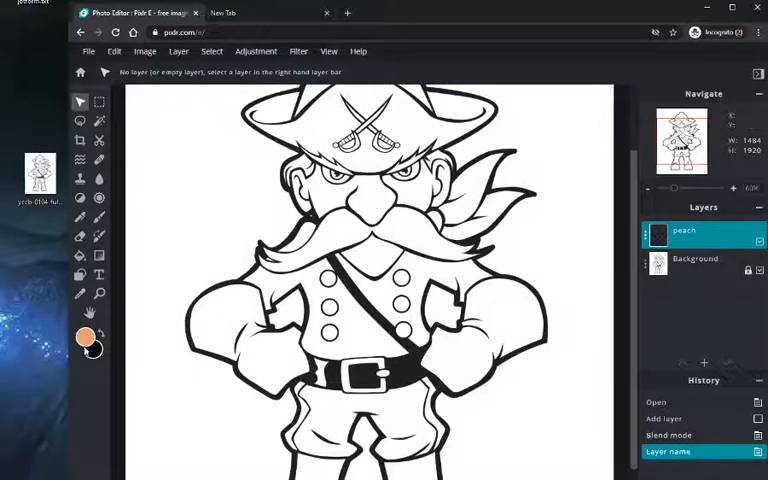
# Change the paint colour to a deeper orange and take up the Brush.
pyautogui.click(85, 338)
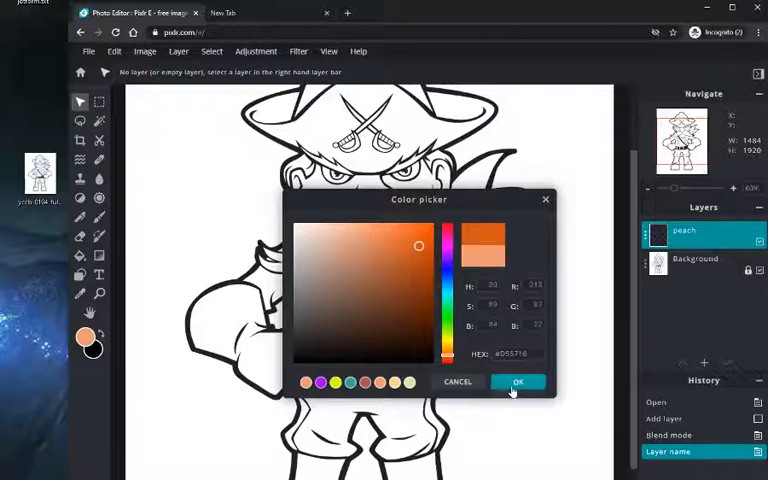
pyautogui.click(518, 381)
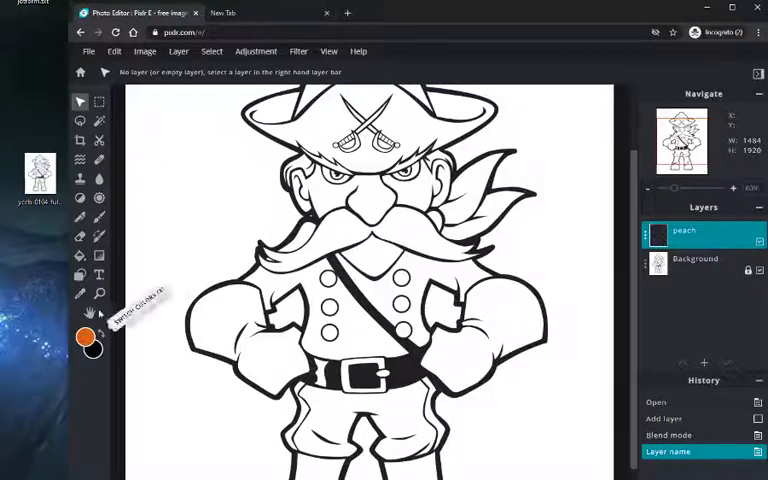
pyautogui.click(80, 217)
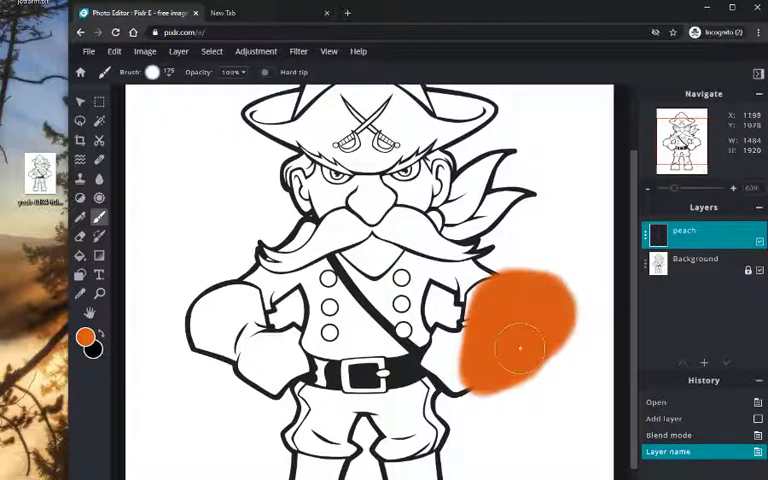
# Brush orange over the right glove on the peach layer.
pyautogui.moveTo(520, 350); pyautogui.dragTo(460, 385)
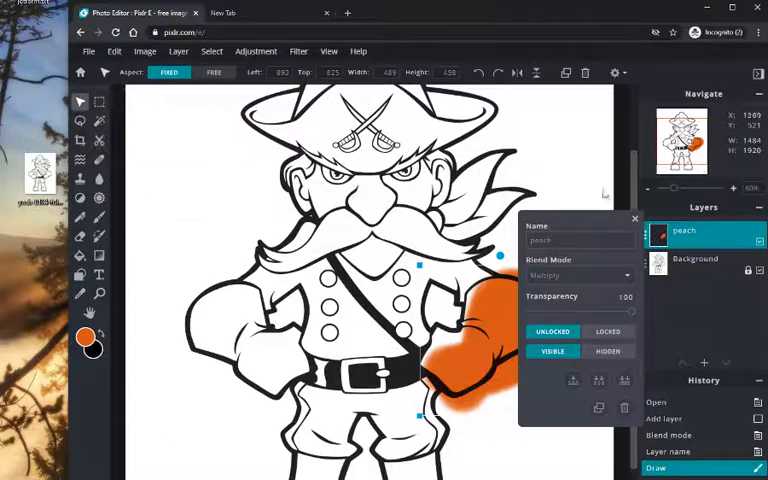
pyautogui.click(634, 218)
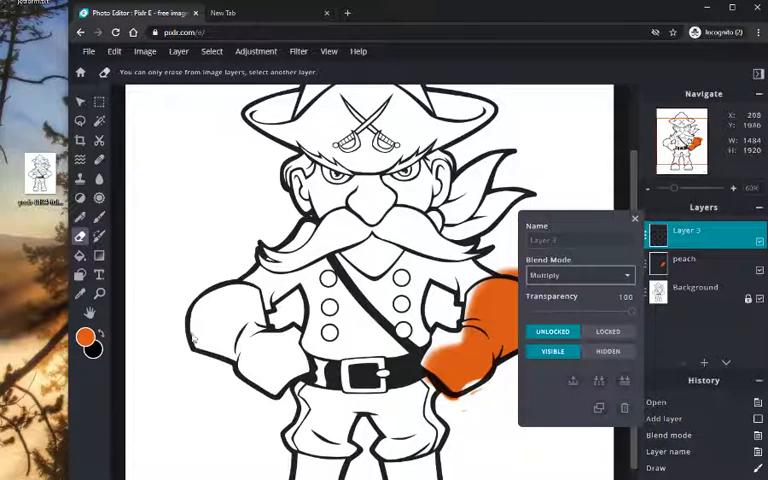
# Paint the left glove yellow-green on the new Multiply Layer 3.
pyautogui.click(85, 337)
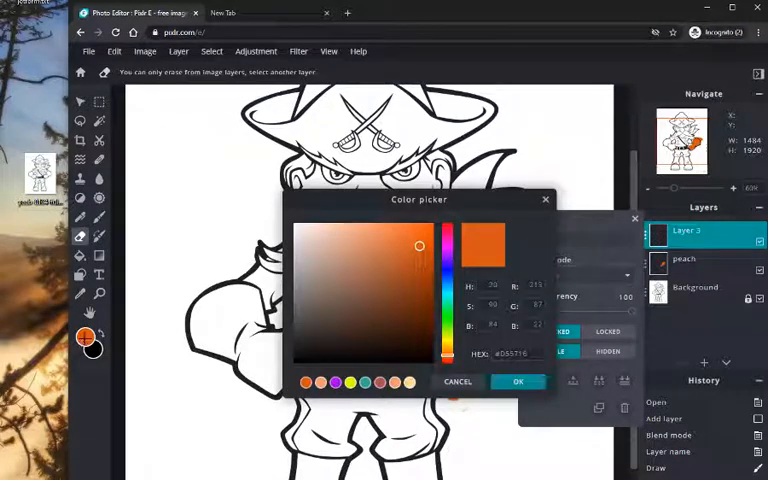
pyautogui.click(447, 225)
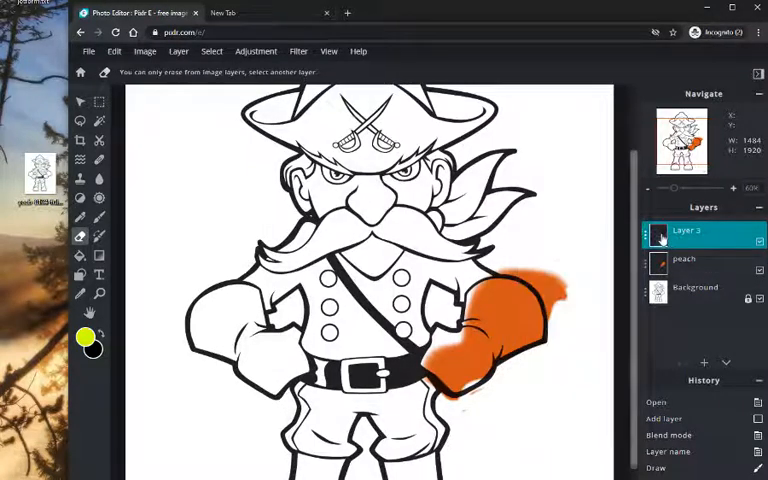
pyautogui.click(80, 218)
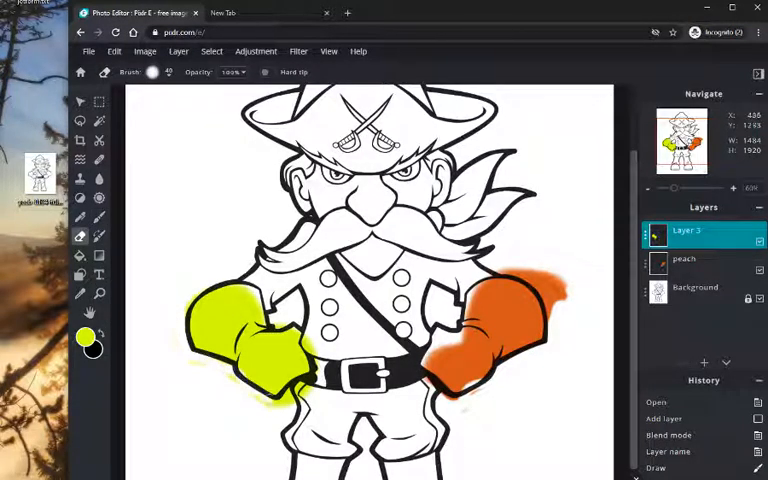
# Erase stray orange overspill on the peach layer with the Eraser.
pyautogui.click(270, 390)
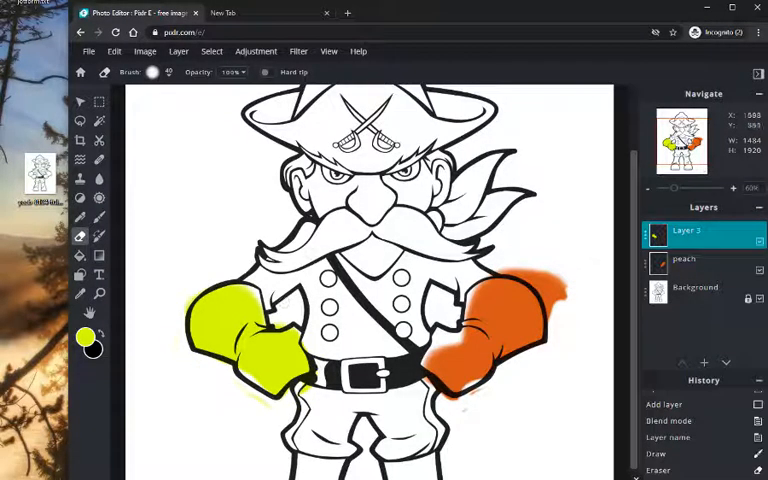
pyautogui.click(684, 264)
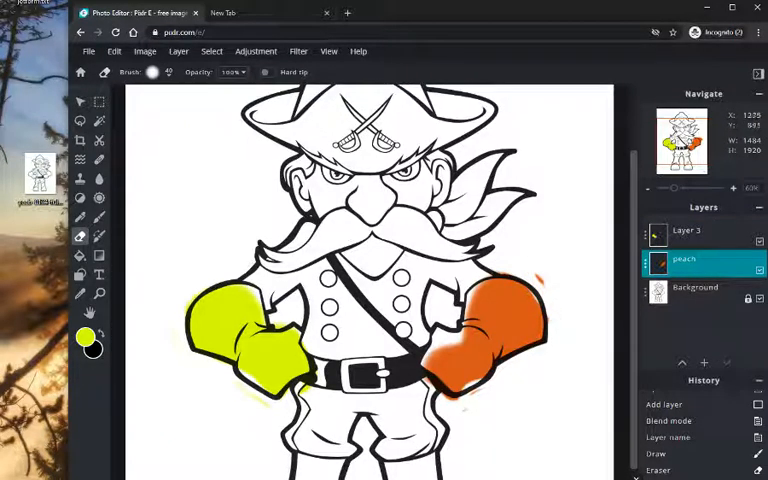
pyautogui.click(687, 230)
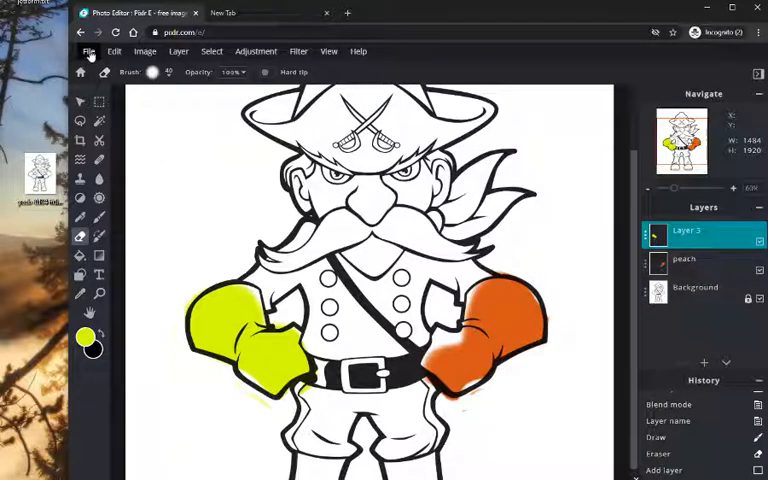
# Save the coloured soldier as a High-quality JPG and download it.
pyautogui.click(90, 51)
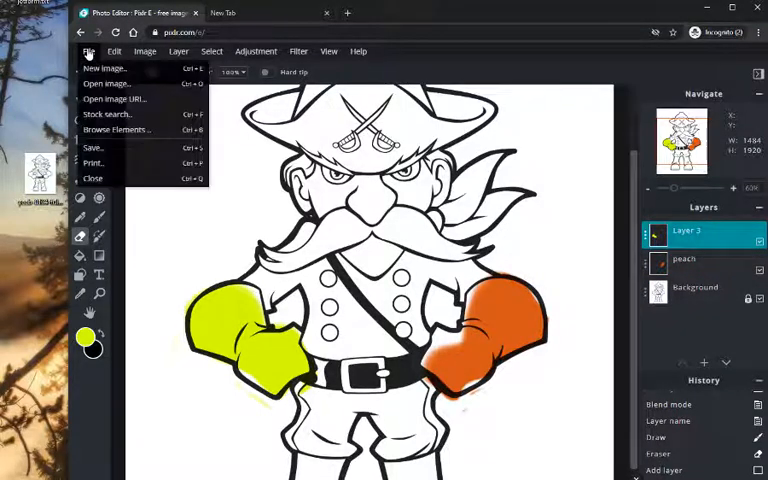
pyautogui.moveTo(93, 148)
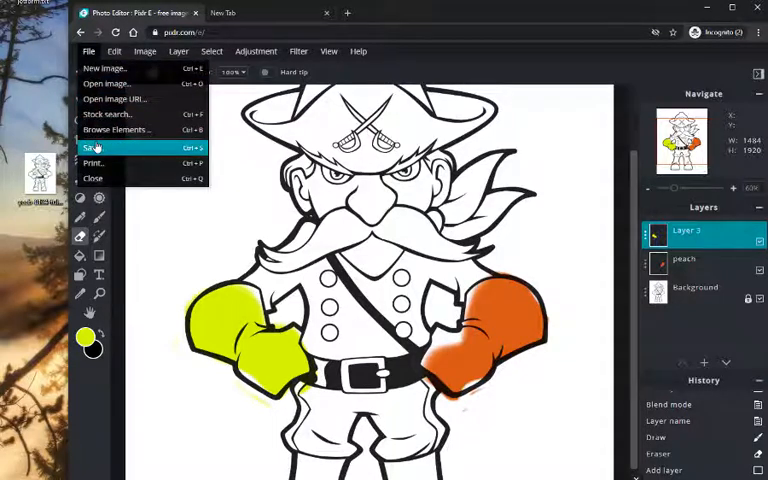
pyautogui.click(92, 147)
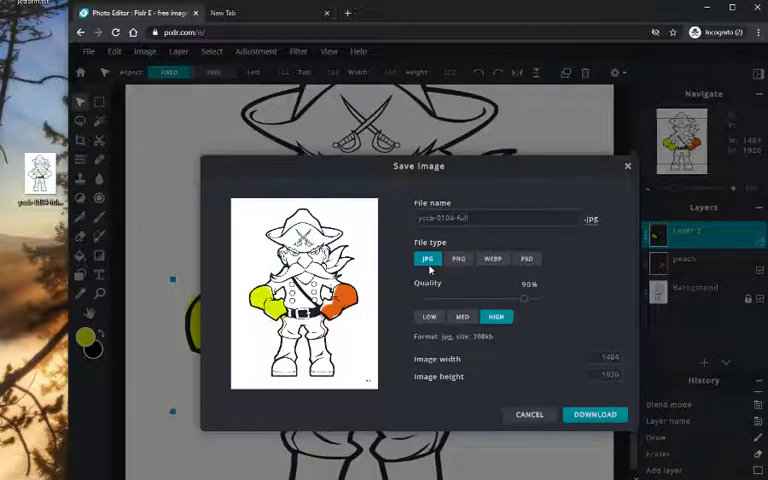
pyautogui.click(495, 218)
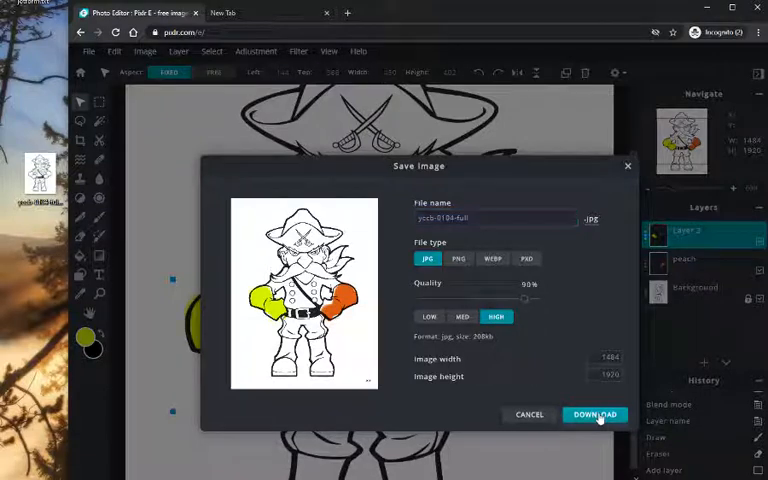
pyautogui.click(594, 414)
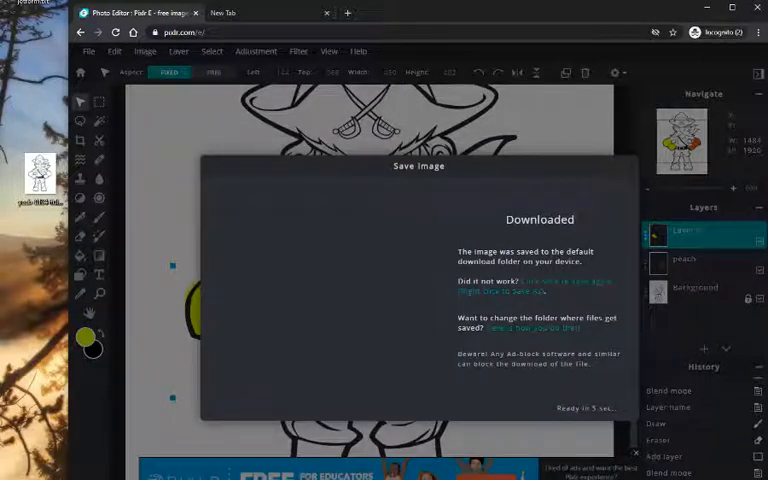